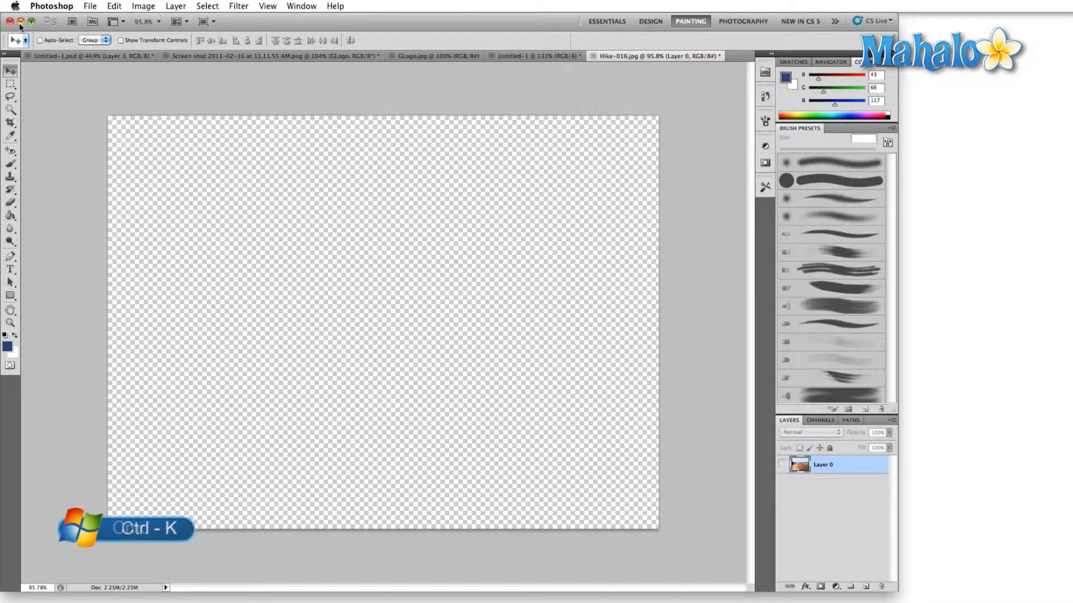
# Visit the Transparency & Gamut preferences with Cmd+K and close them unchanged
pyautogui.press('cmd+k')
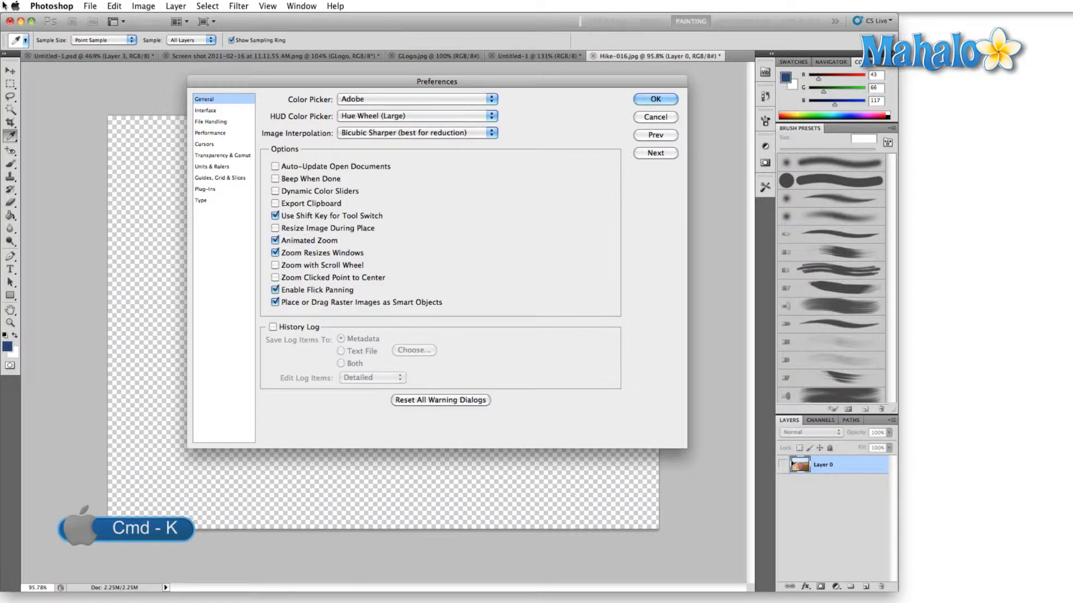
pyautogui.click(222, 155)
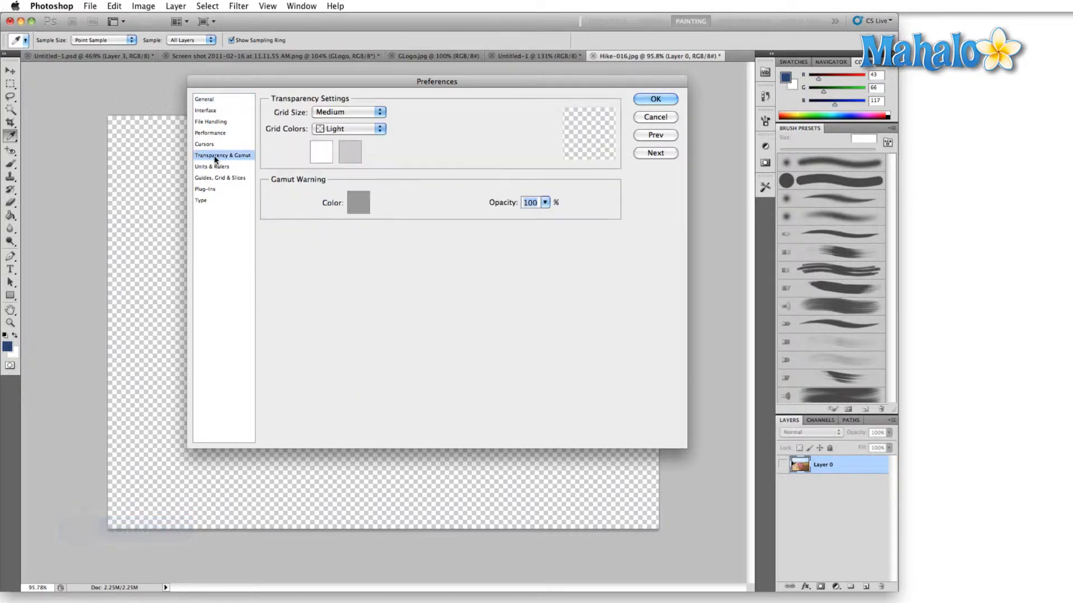
pyautogui.click(653, 98)
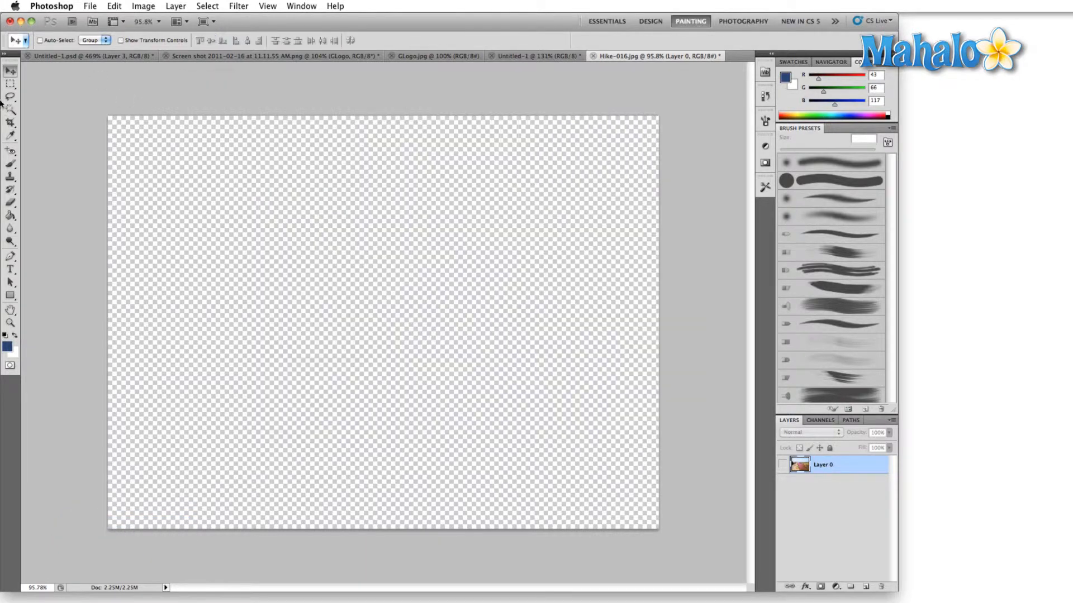
# Browse the Photoshop and Edit menus, returning to Photoshop > Preferences
pyautogui.click(52, 7)
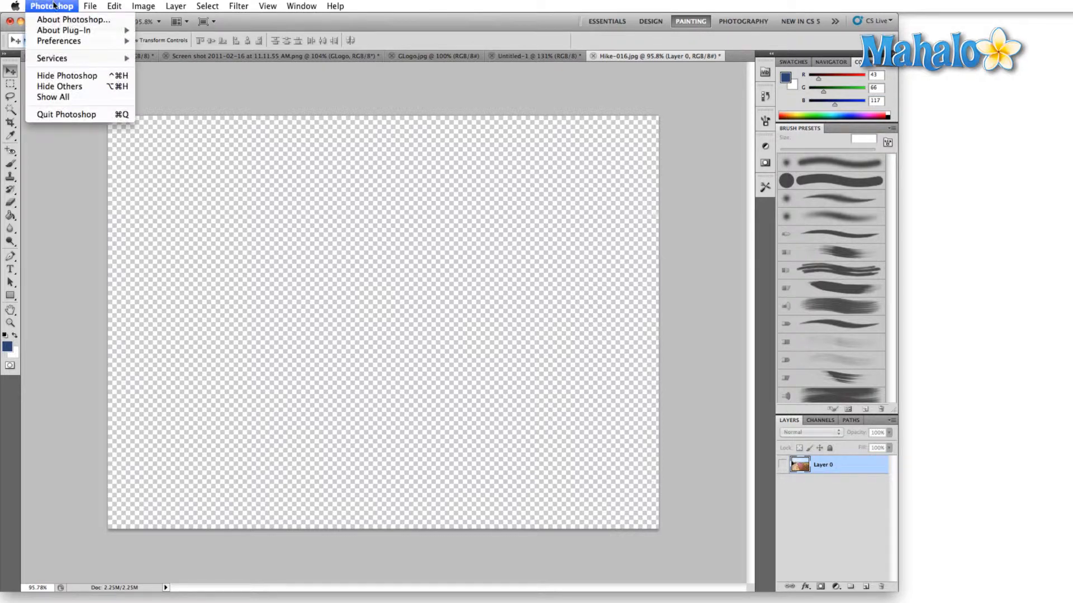
pyautogui.moveTo(59, 41)
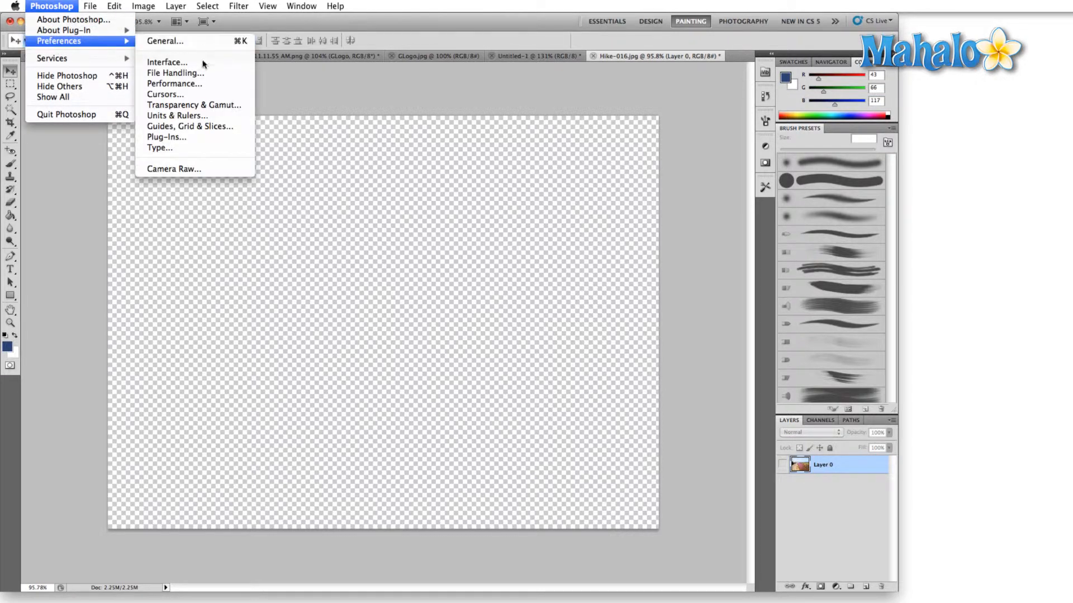
pyautogui.moveTo(193, 105)
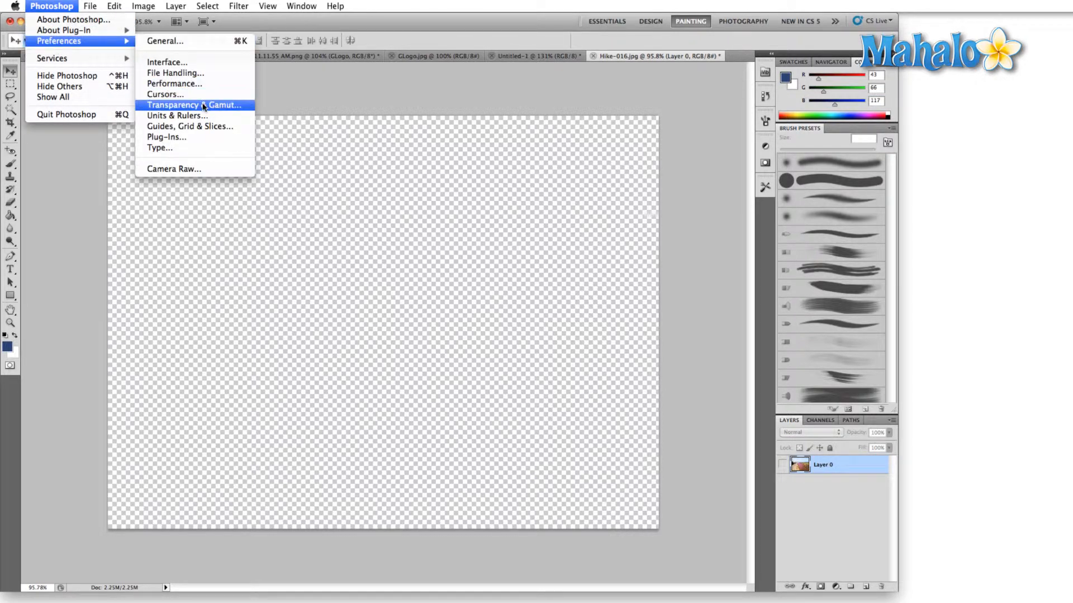
pyautogui.click(114, 7)
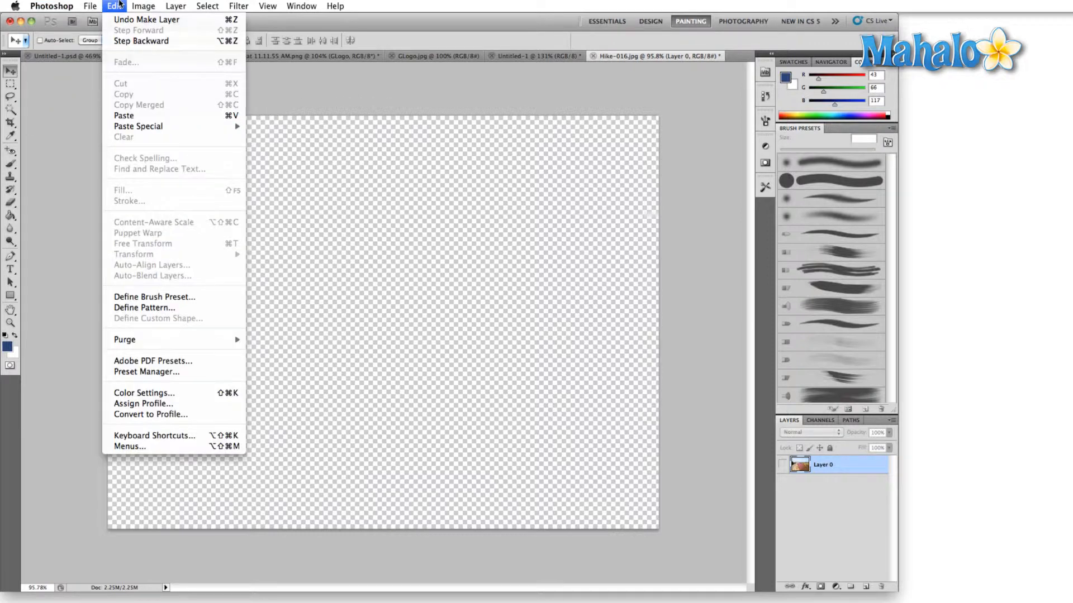
pyautogui.moveTo(129, 446)
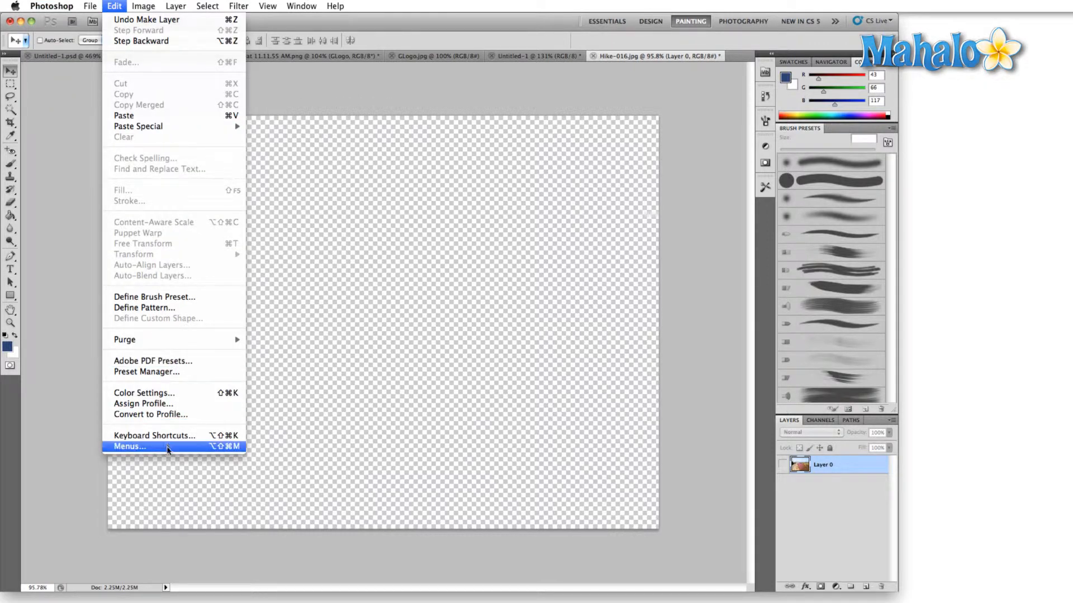
pyautogui.click(51, 7)
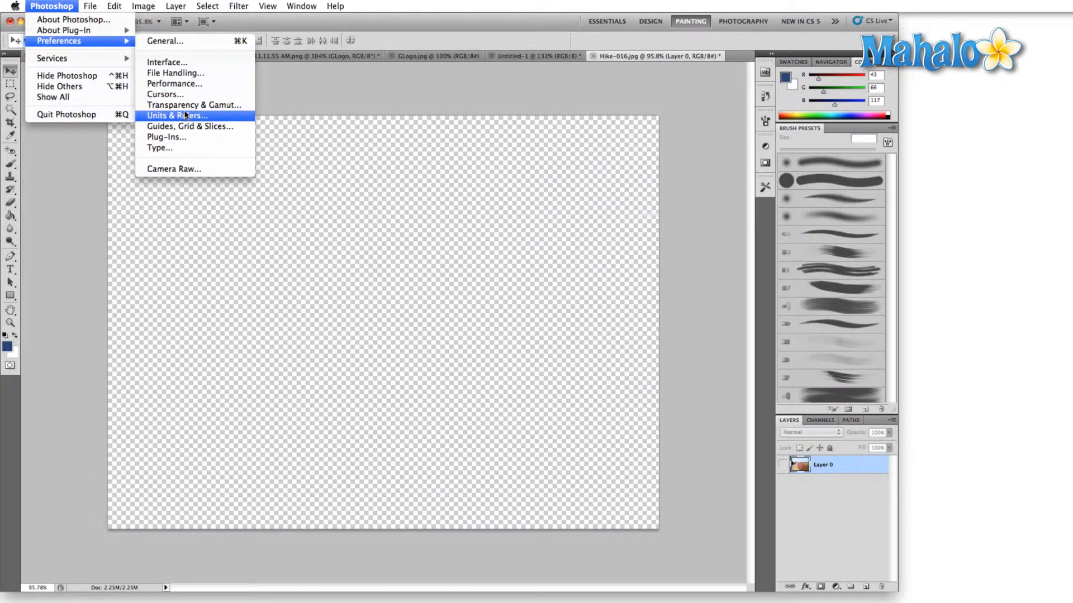
pyautogui.click(194, 105)
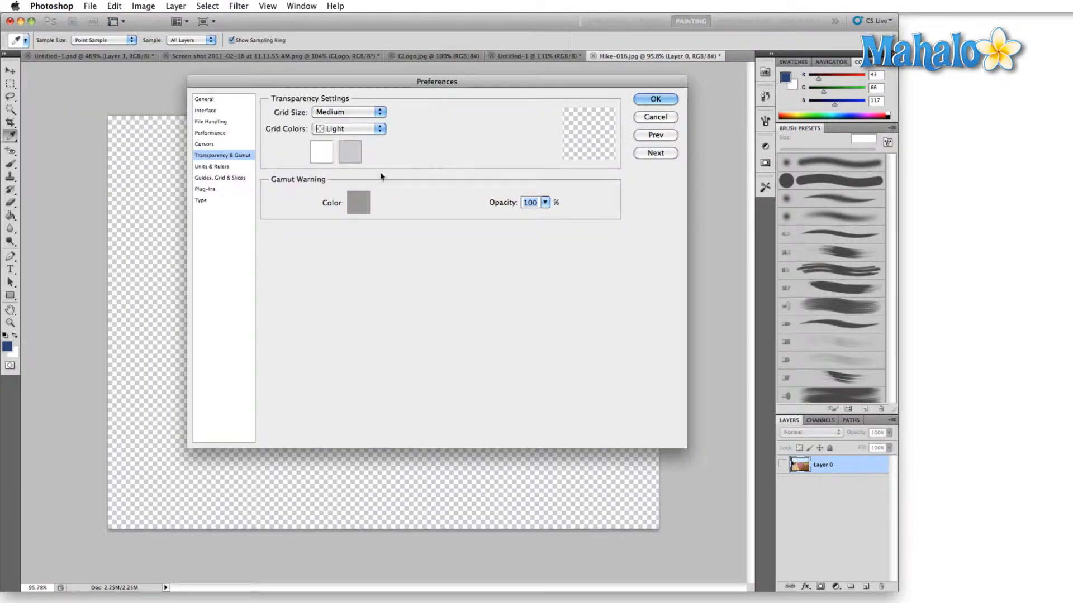
pyautogui.moveTo(446, 161)
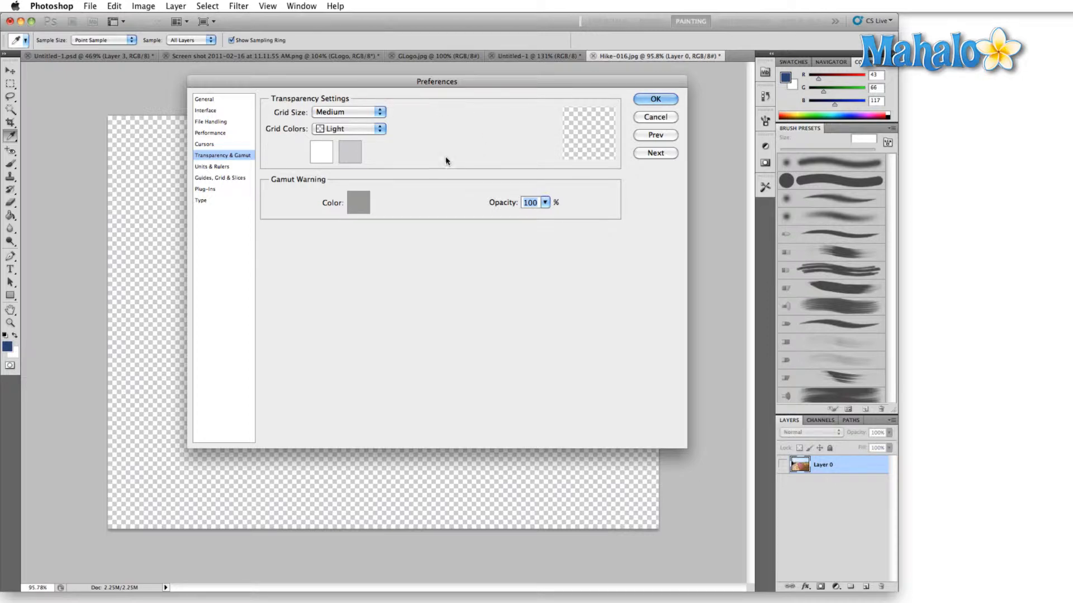
pyautogui.moveTo(437, 82); pyautogui.dragTo(700, 90)
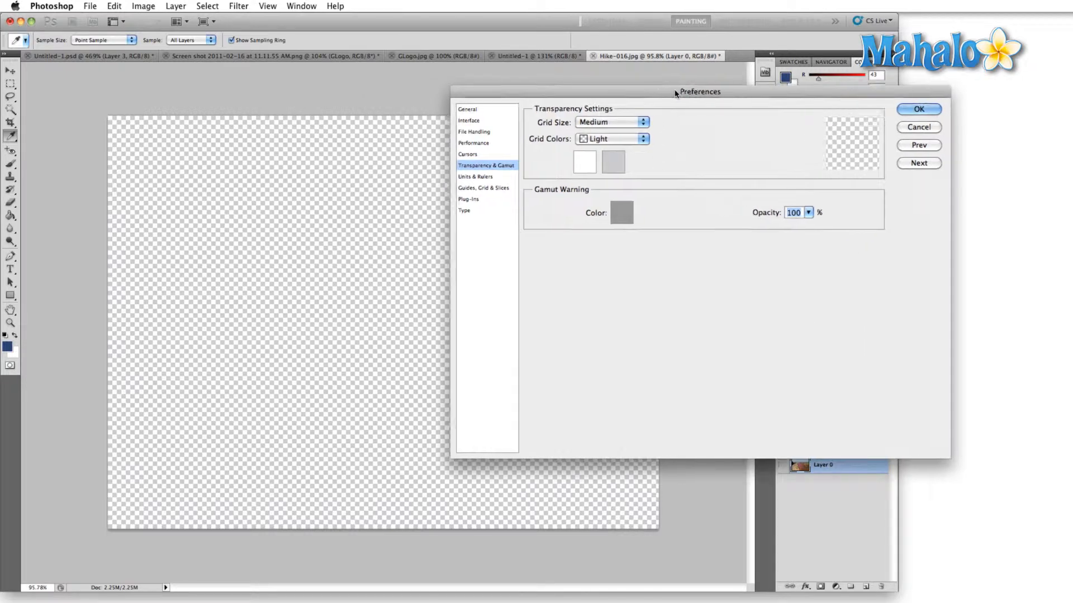
pyautogui.moveTo(699, 92); pyautogui.dragTo(783, 66)
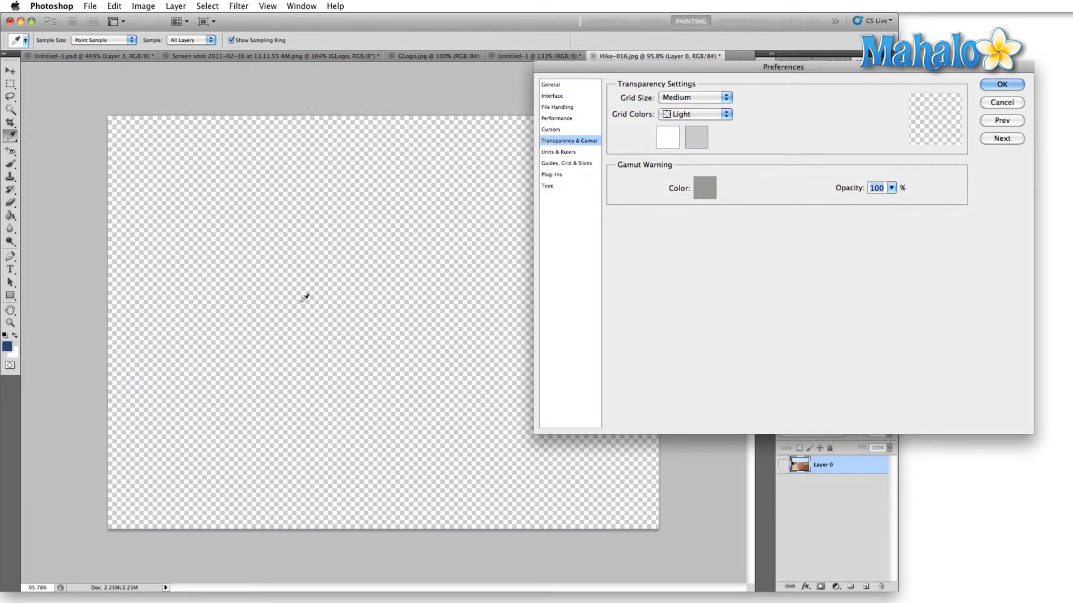
pyautogui.moveTo(782, 66); pyautogui.dragTo(613, 64)
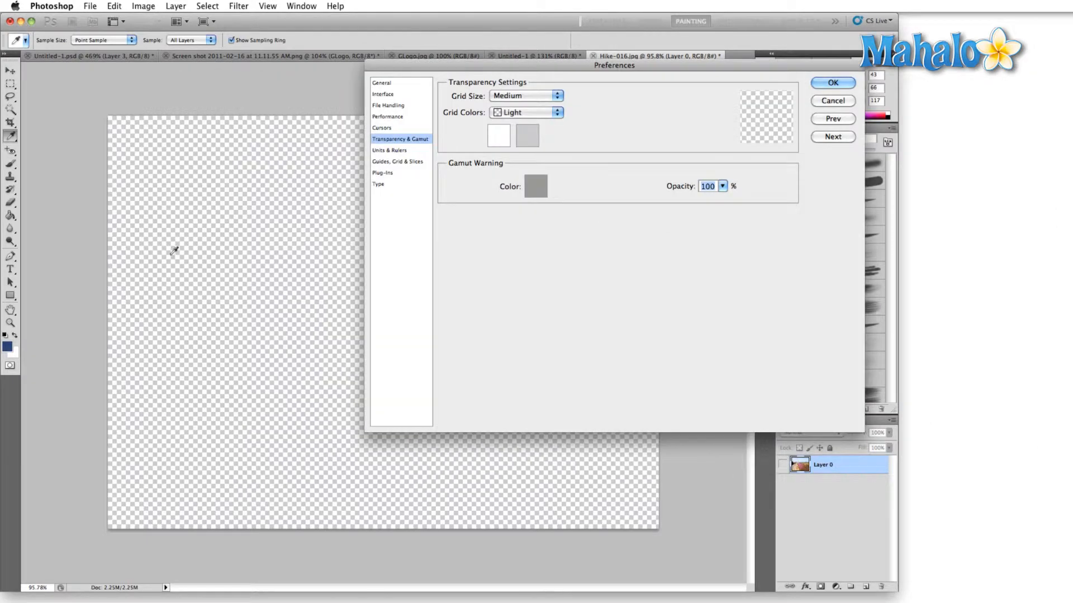
pyautogui.moveTo(257, 249)
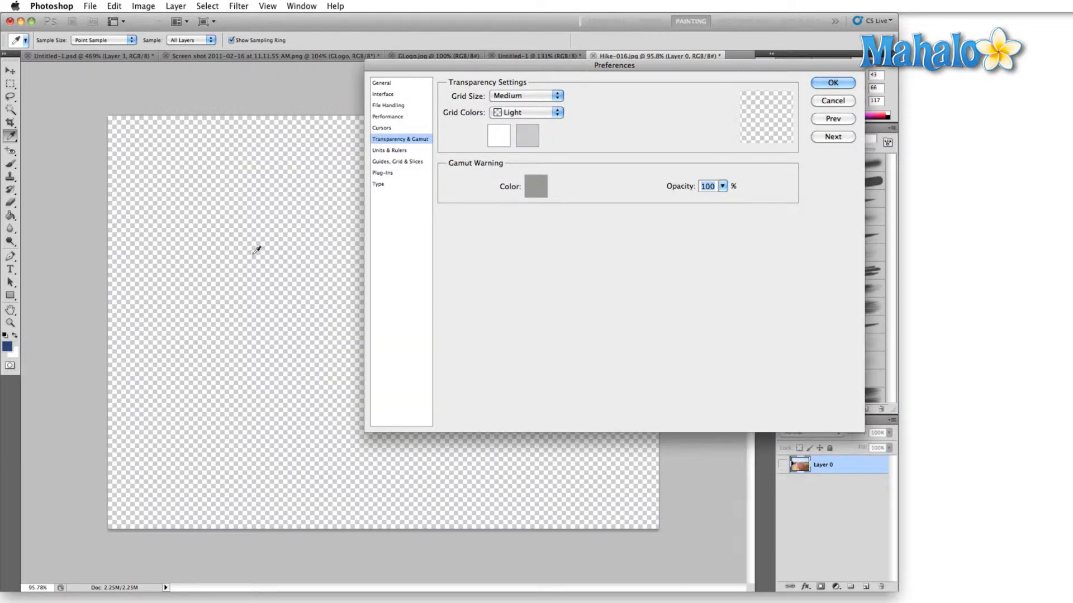
pyautogui.moveTo(275, 251)
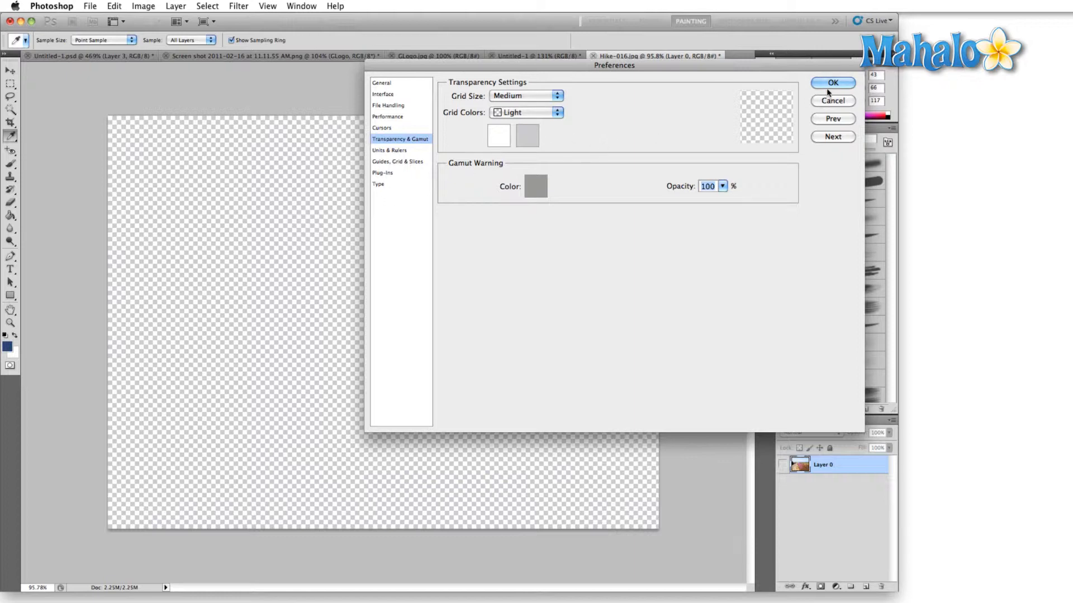
pyautogui.click(833, 83)
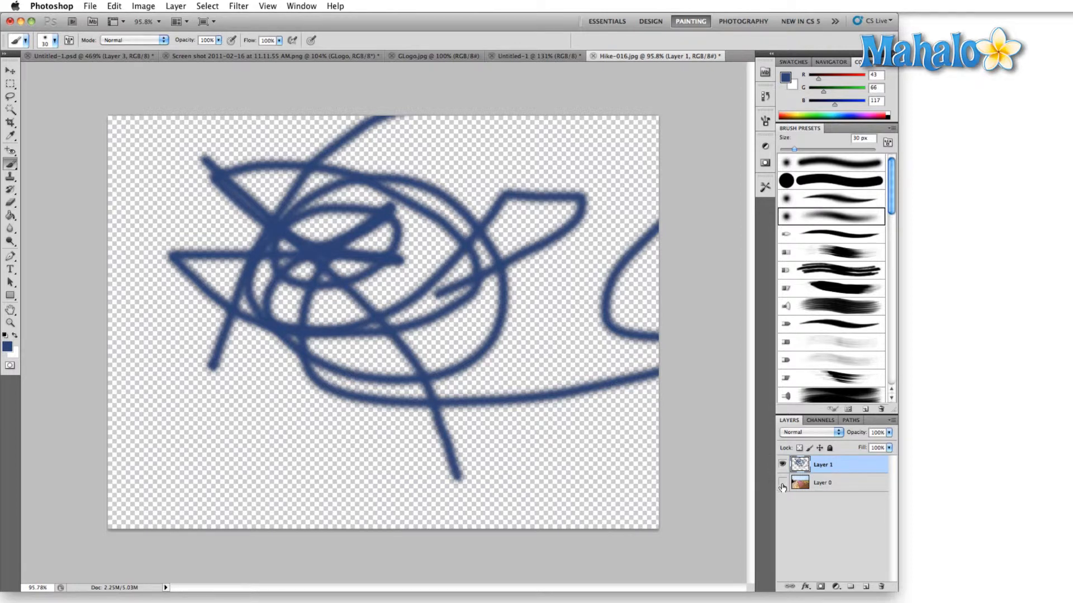
pyautogui.moveTo(782, 487)
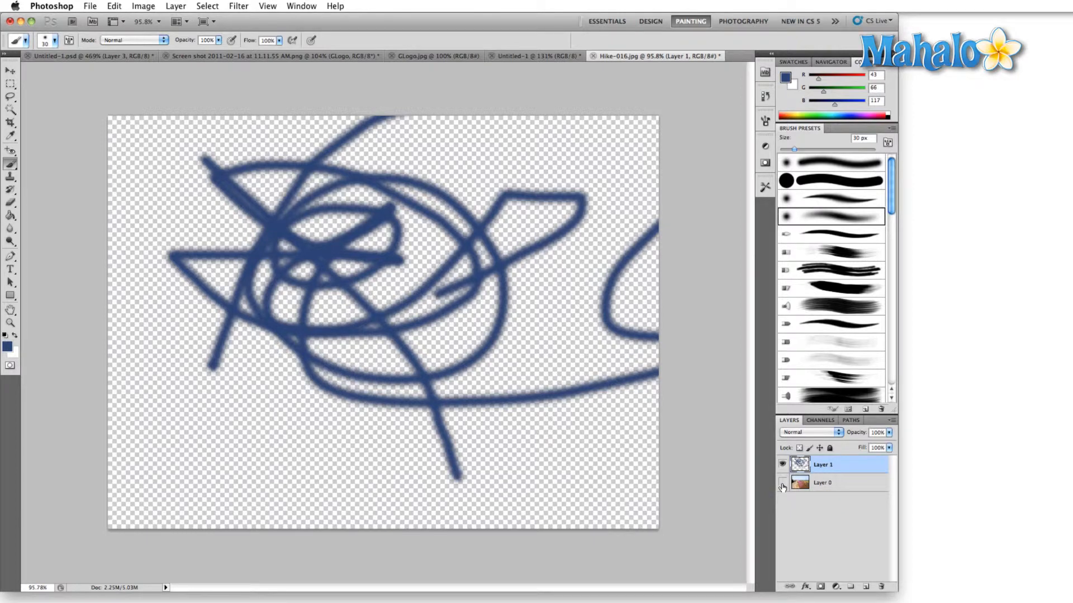
# Toggle Layer 0's eye icon to reveal the landscape photo, then hide the layers again
pyautogui.click(782, 483)
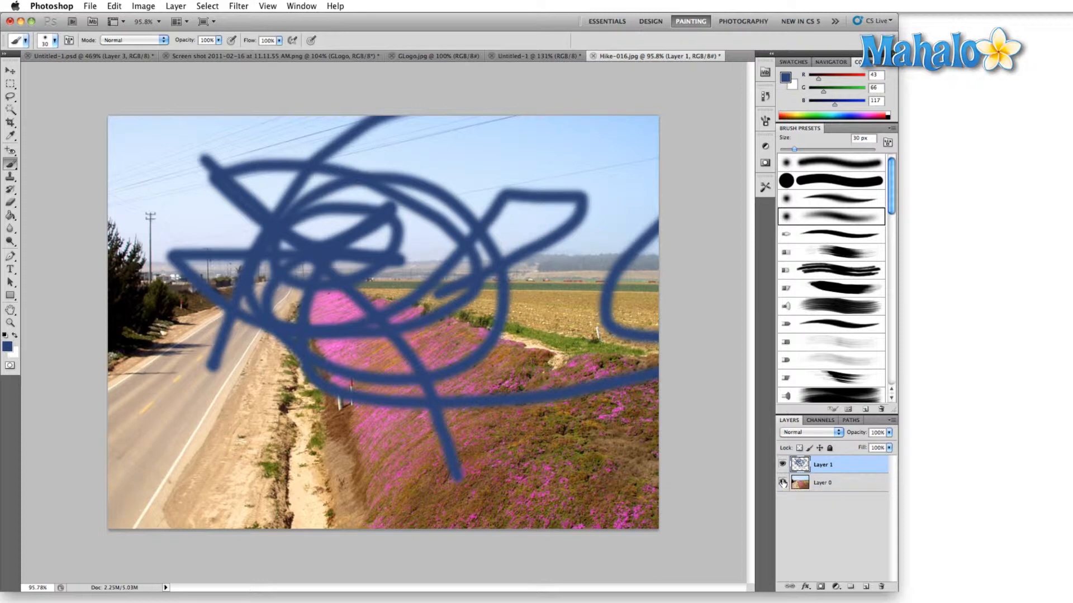
pyautogui.click(782, 483)
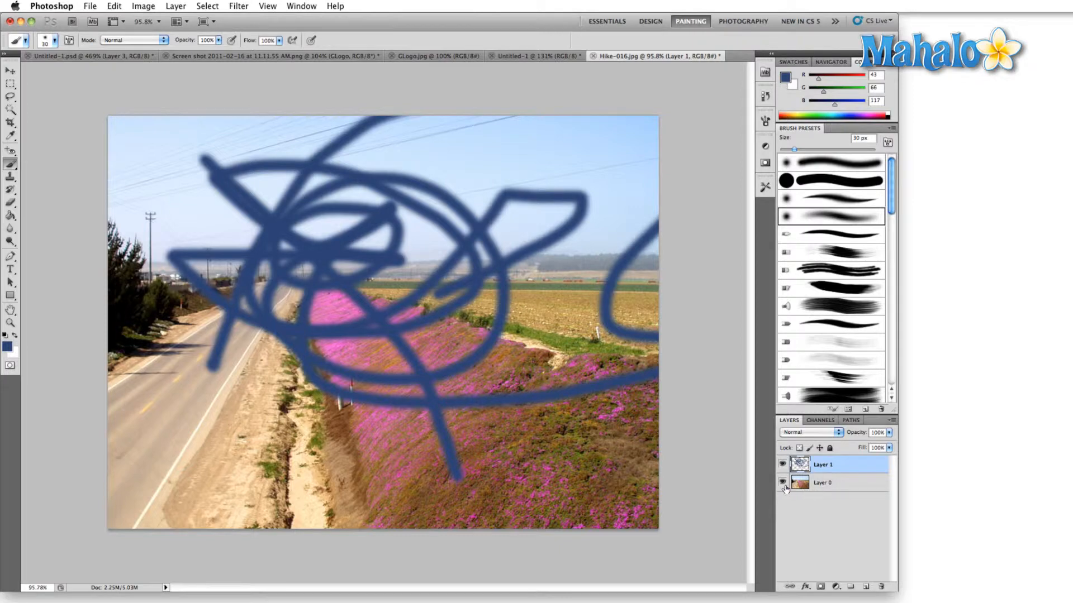
pyautogui.moveTo(782, 484)
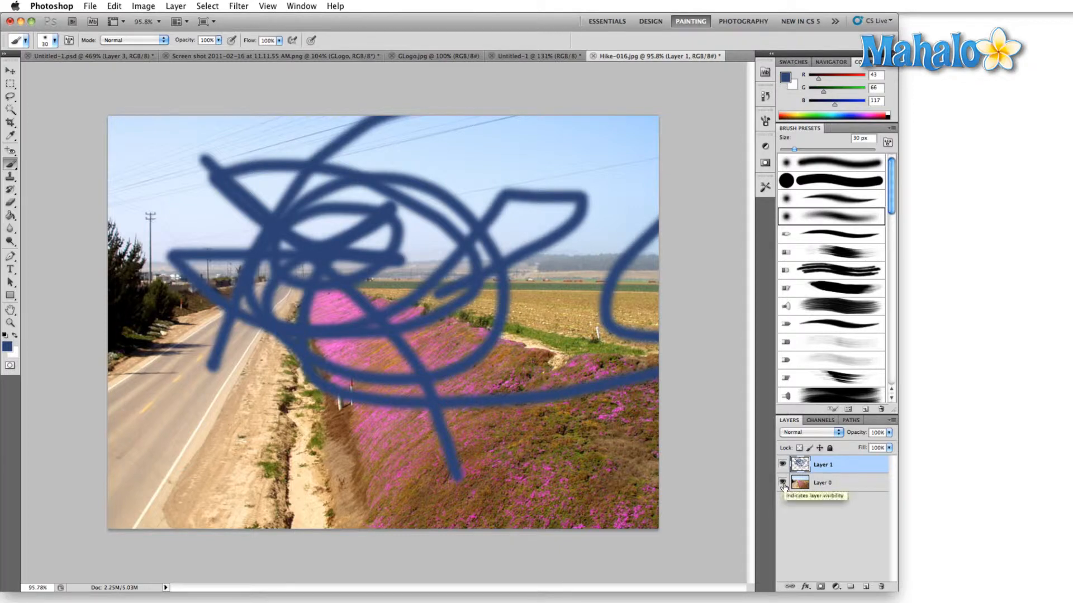
pyautogui.click(782, 483)
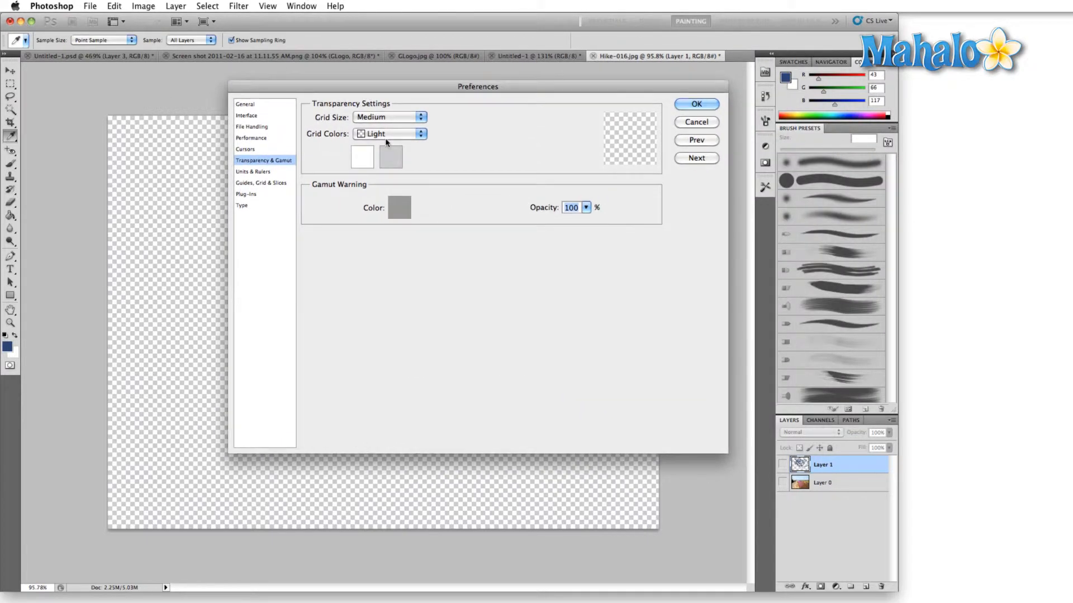
# Set Grid Size to Small and Grid Colors to Light in Transparency & Gamut
pyautogui.click(391, 156)
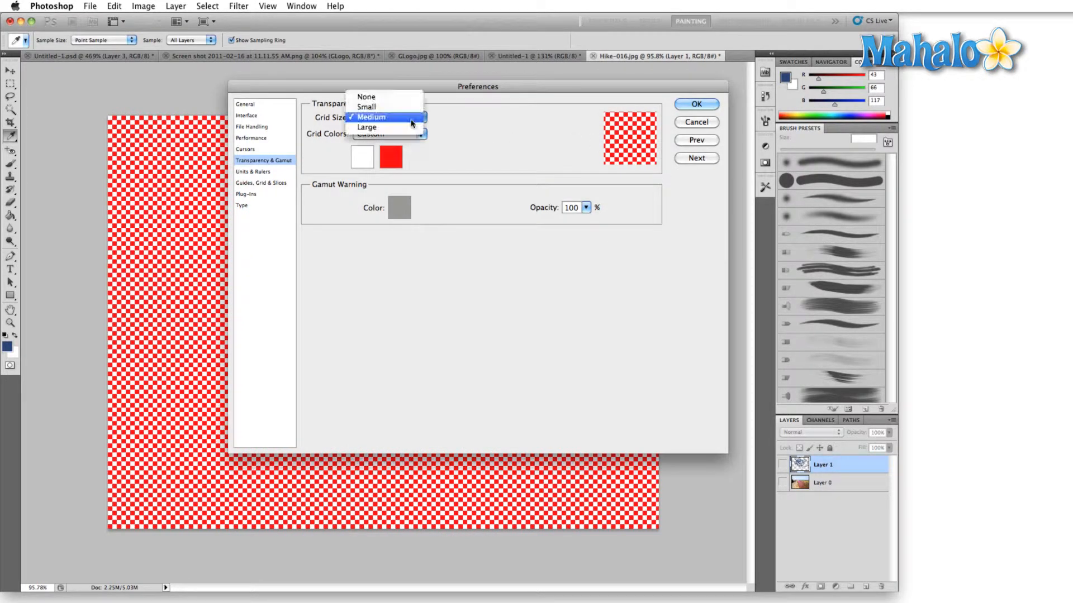
pyautogui.click(366, 128)
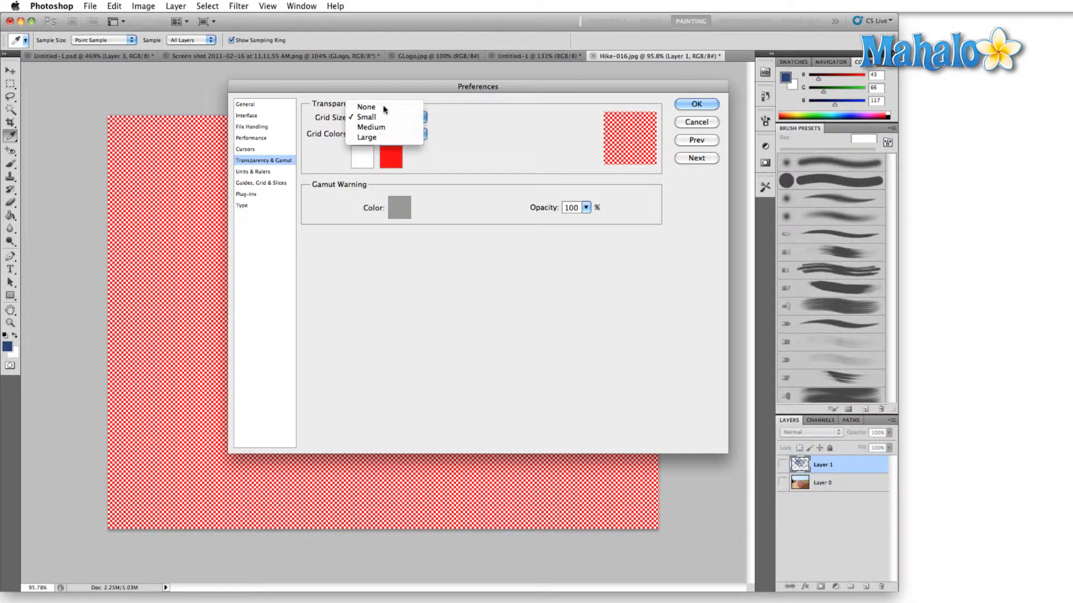
pyautogui.click(367, 107)
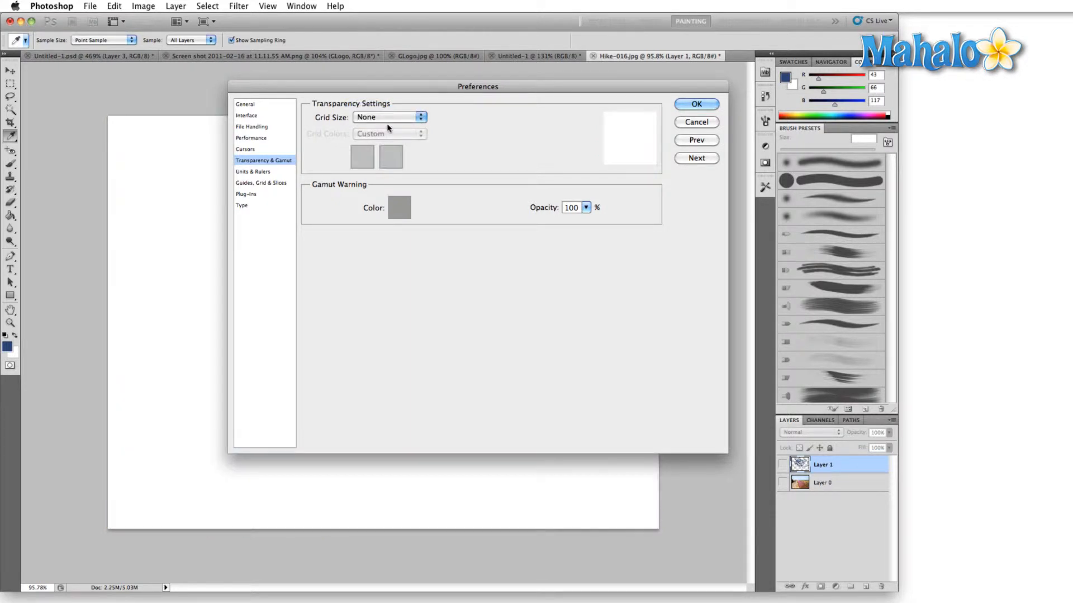
pyautogui.click(389, 117)
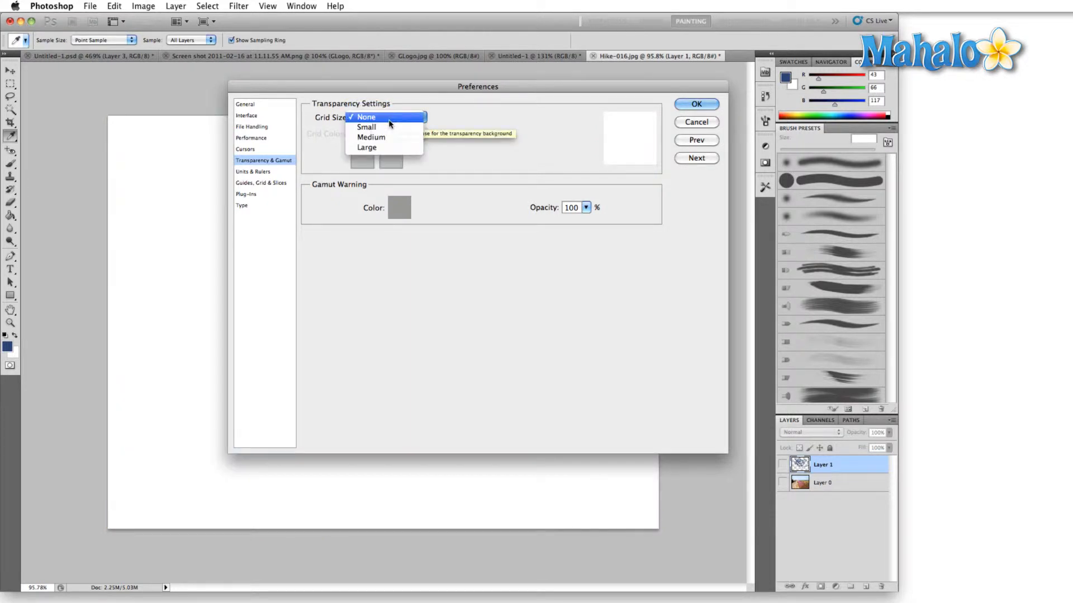
pyautogui.moveTo(367, 127)
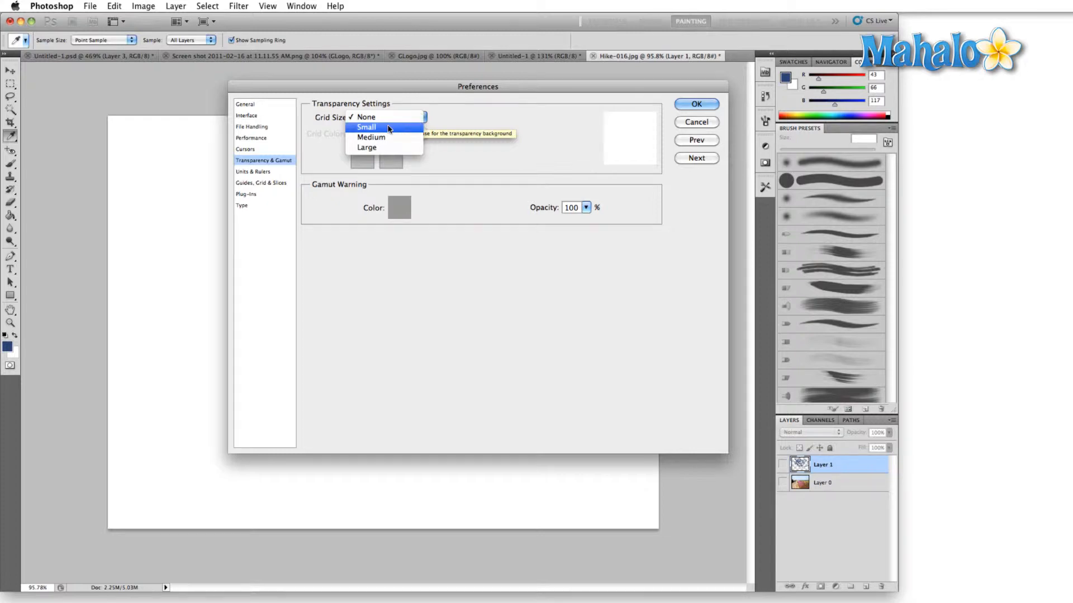
pyautogui.click(367, 127)
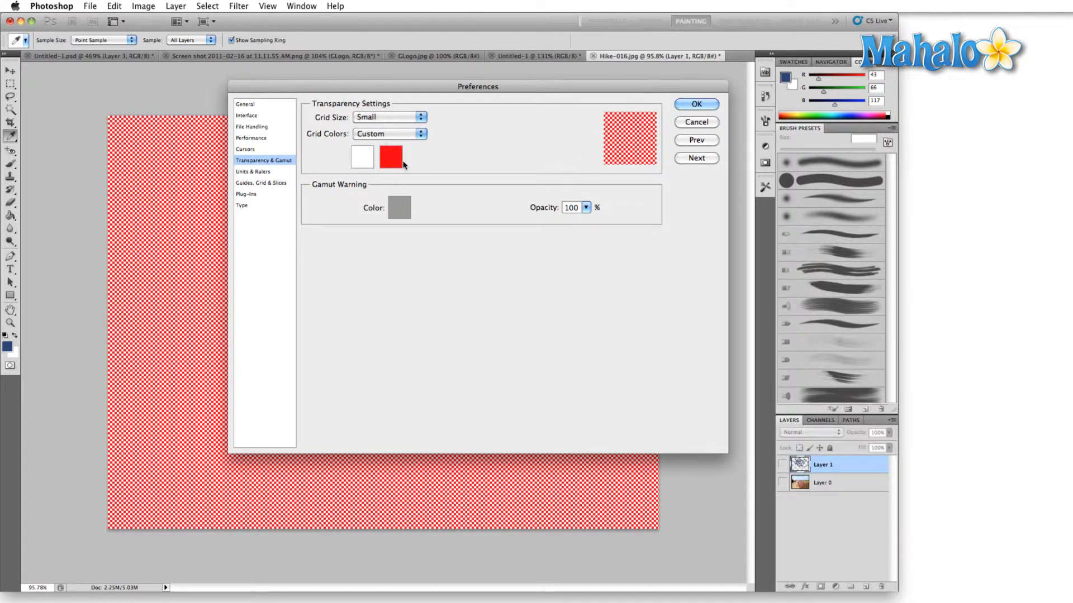
pyautogui.click(389, 133)
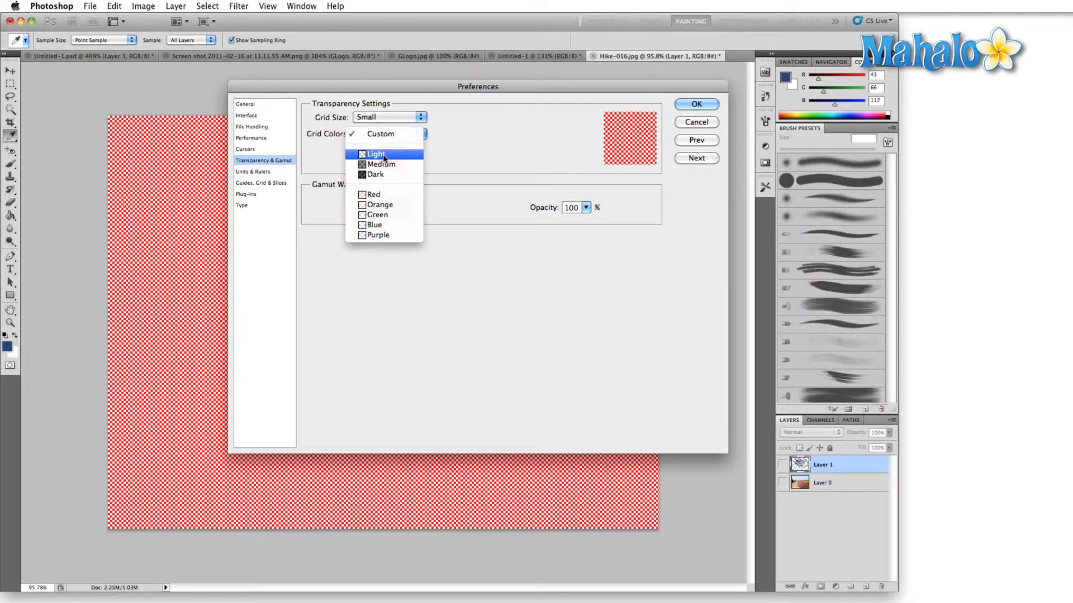
pyautogui.click(376, 153)
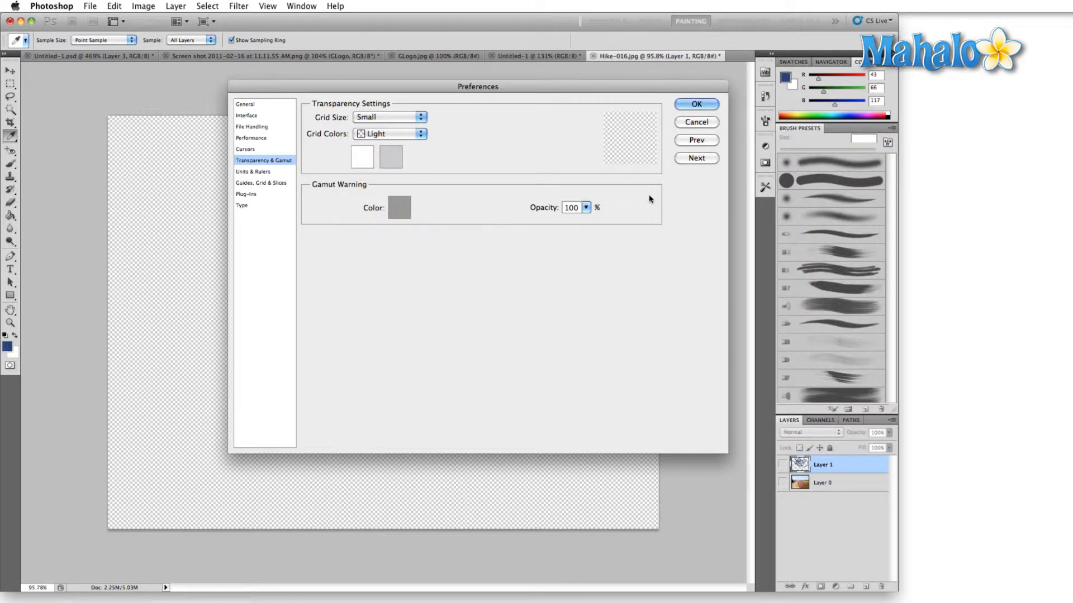
pyautogui.moveTo(350, 210)
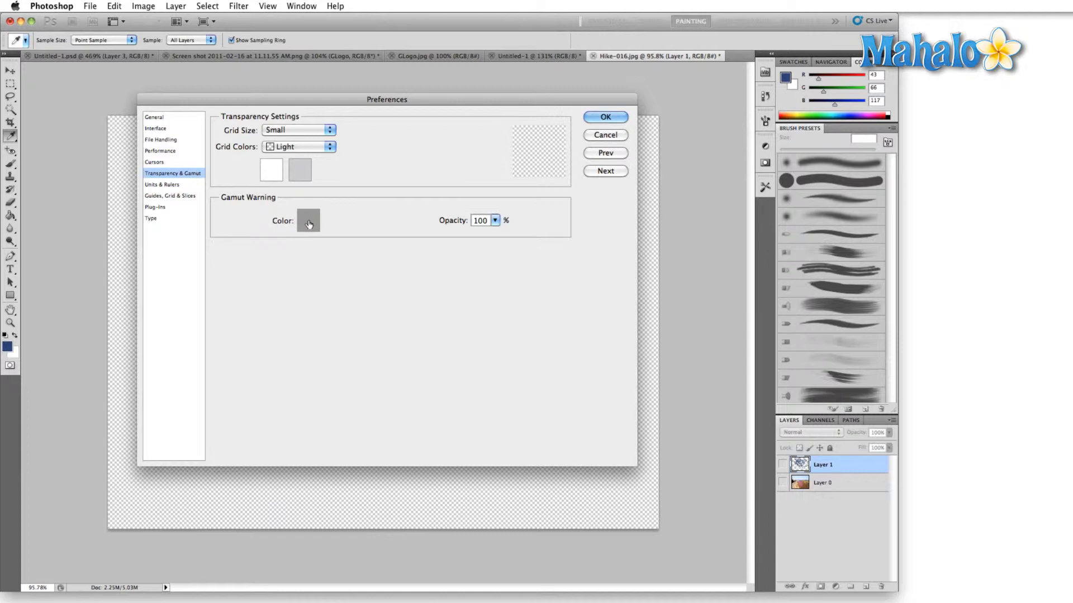
pyautogui.click(308, 220)
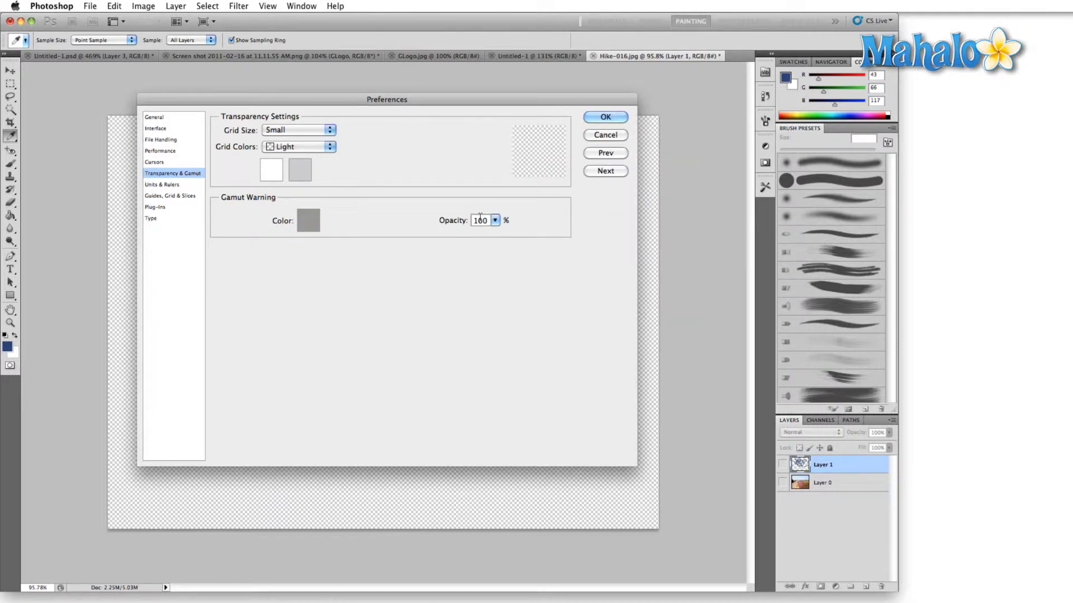
pyautogui.click(495, 220)
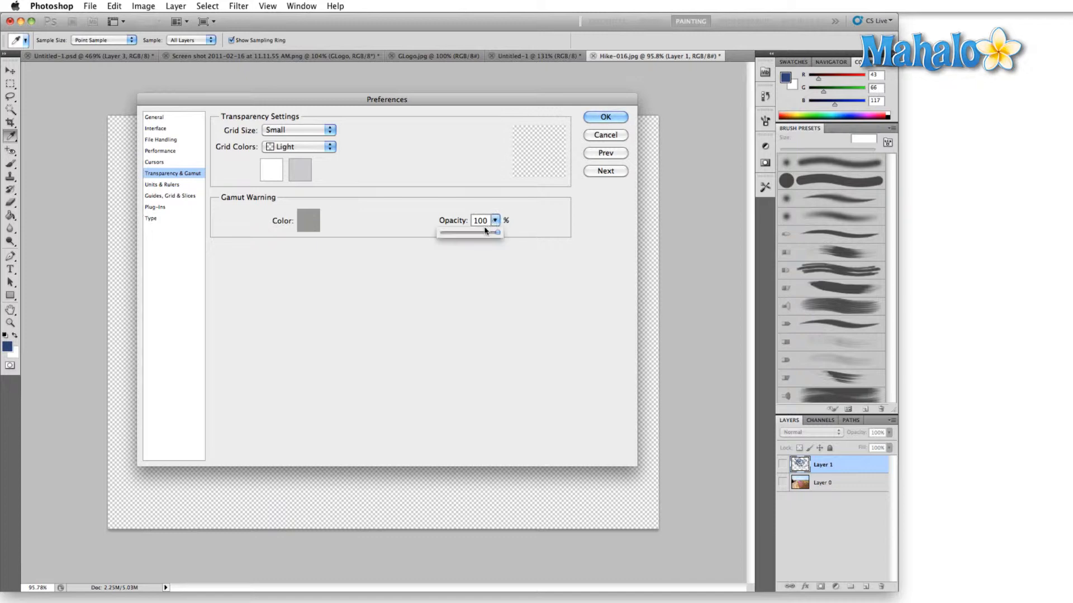
pyautogui.moveTo(496, 232); pyautogui.dragTo(471, 236)
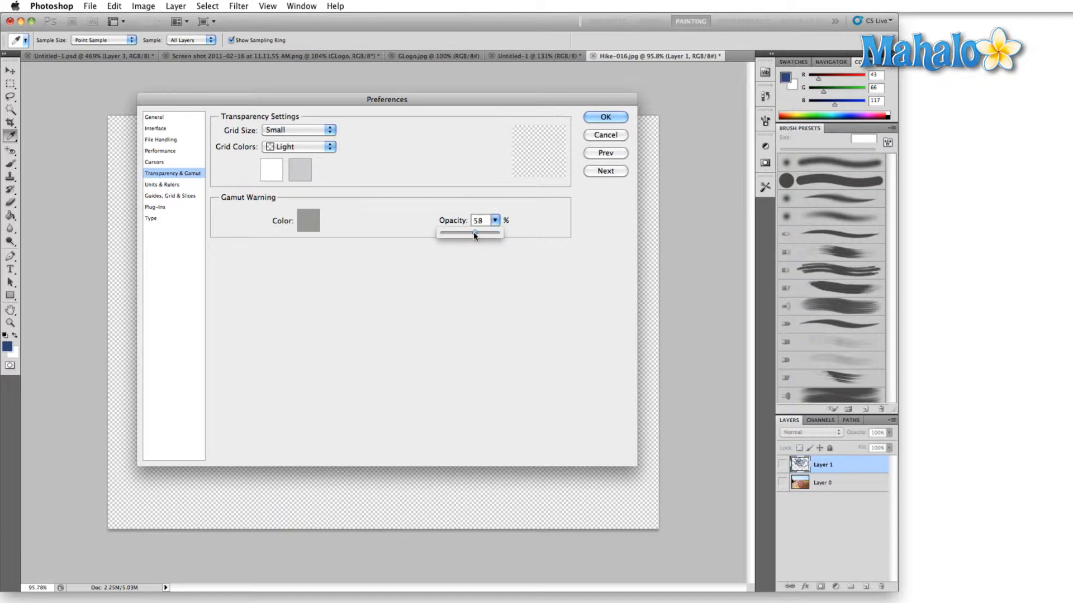
pyautogui.moveTo(474, 235); pyautogui.dragTo(468, 234)
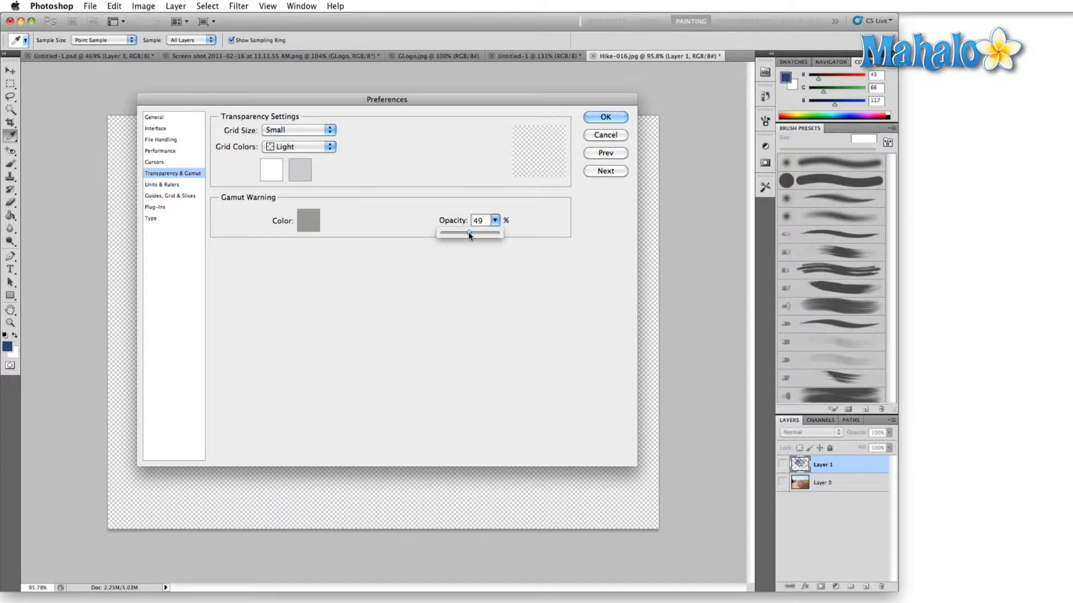
pyautogui.moveTo(469, 233); pyautogui.dragTo(498, 232)
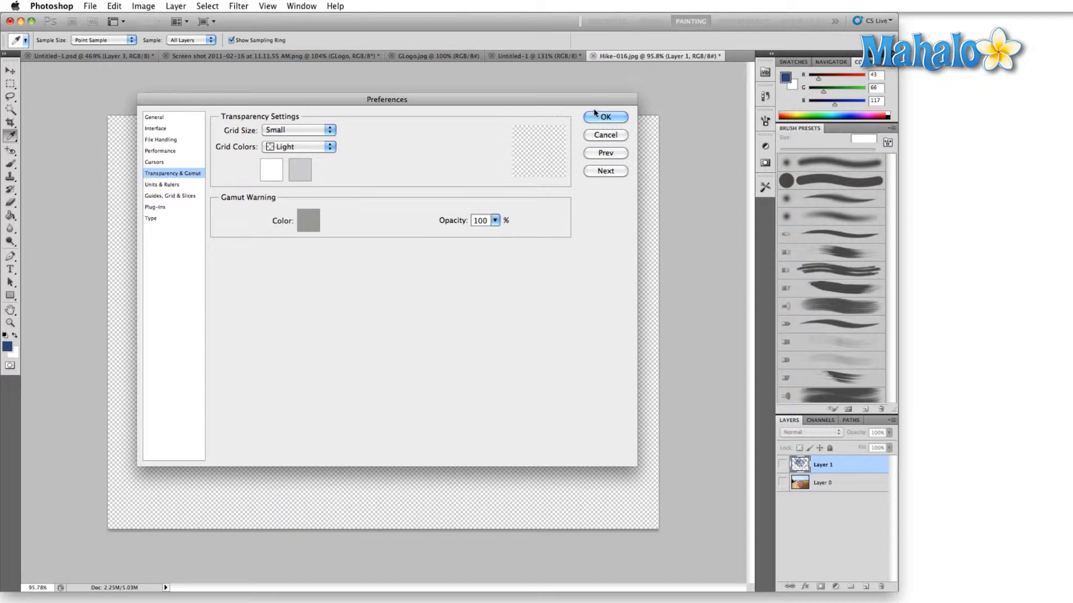
# Confirm the preferences with OK and make the Layer 0 photo visible
pyautogui.click(604, 116)
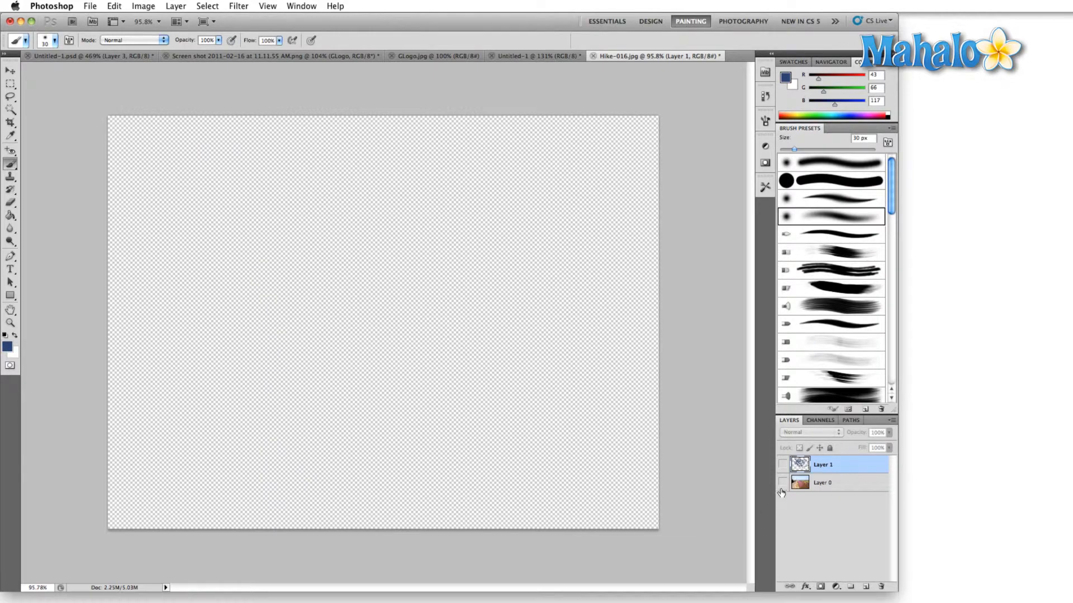
pyautogui.click(781, 483)
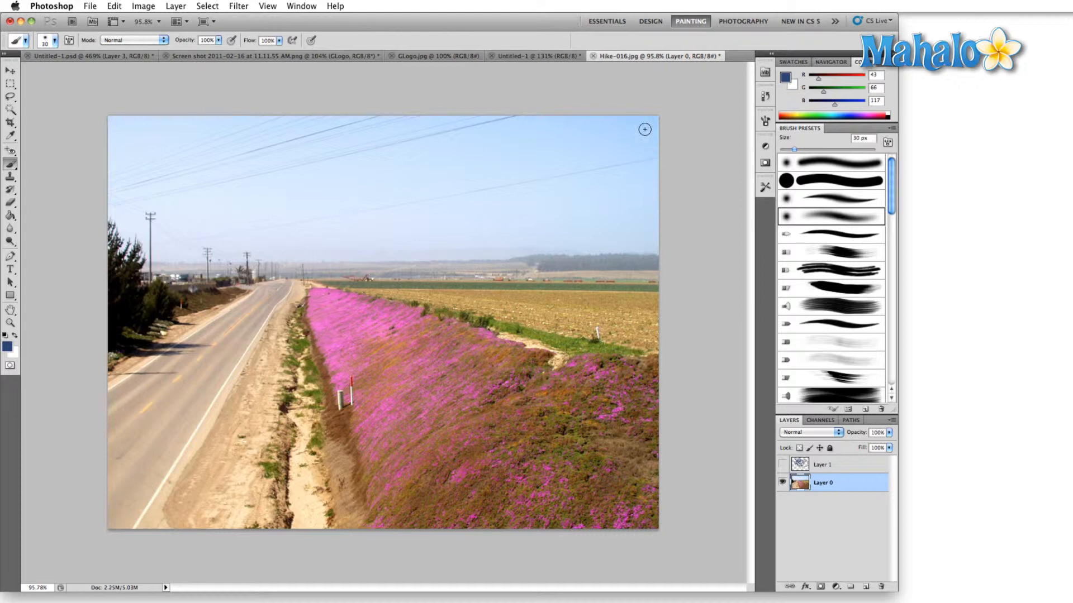
pyautogui.moveTo(319, 313)
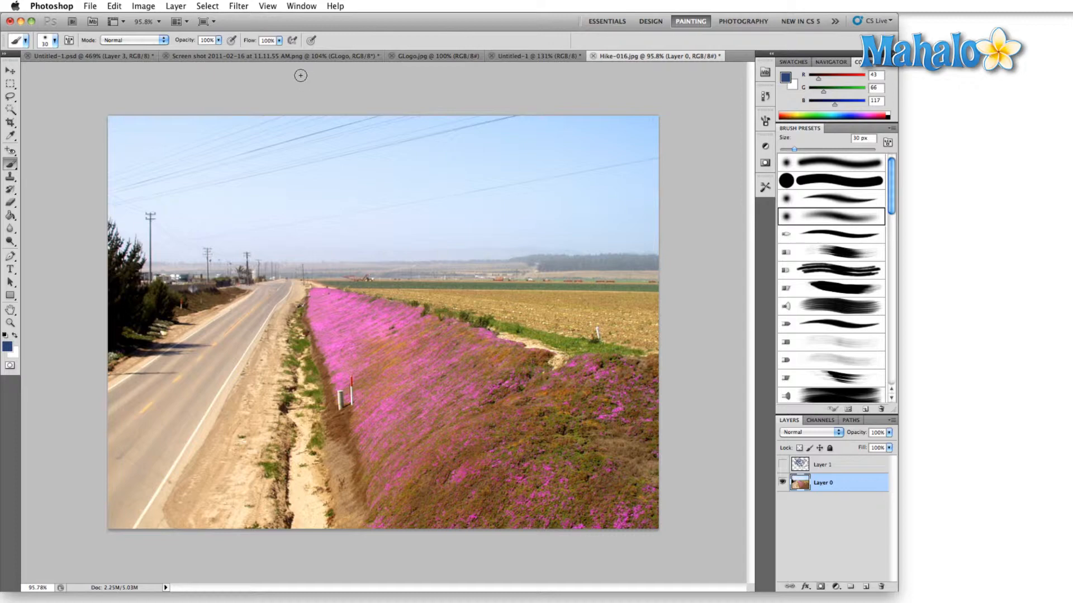
pyautogui.click(267, 6)
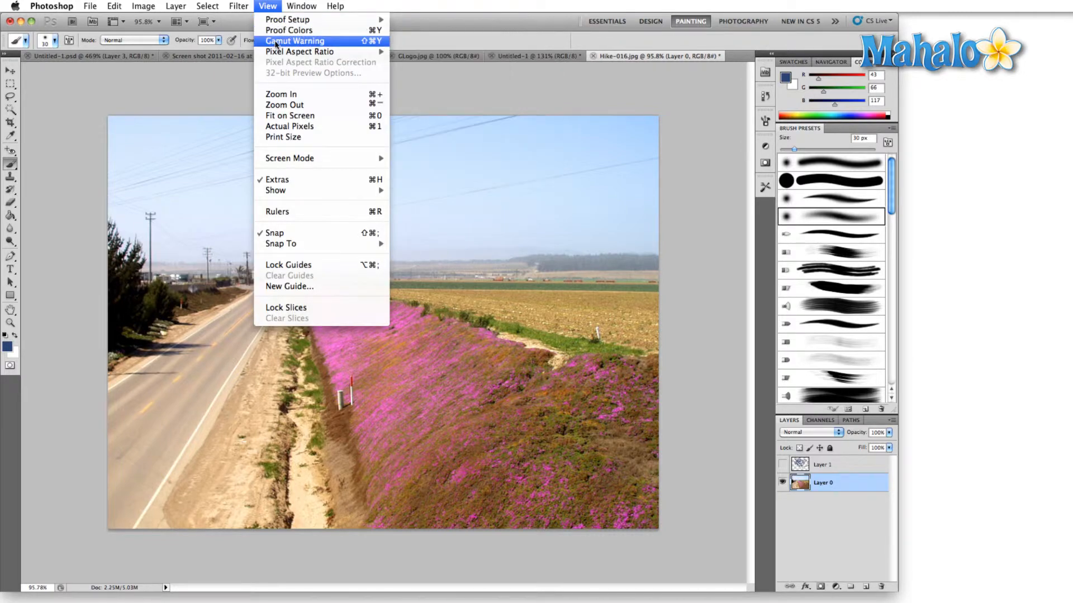
# Turn on View > Gamut Warning to gray out unprintable sky and flower colours
pyautogui.click(295, 41)
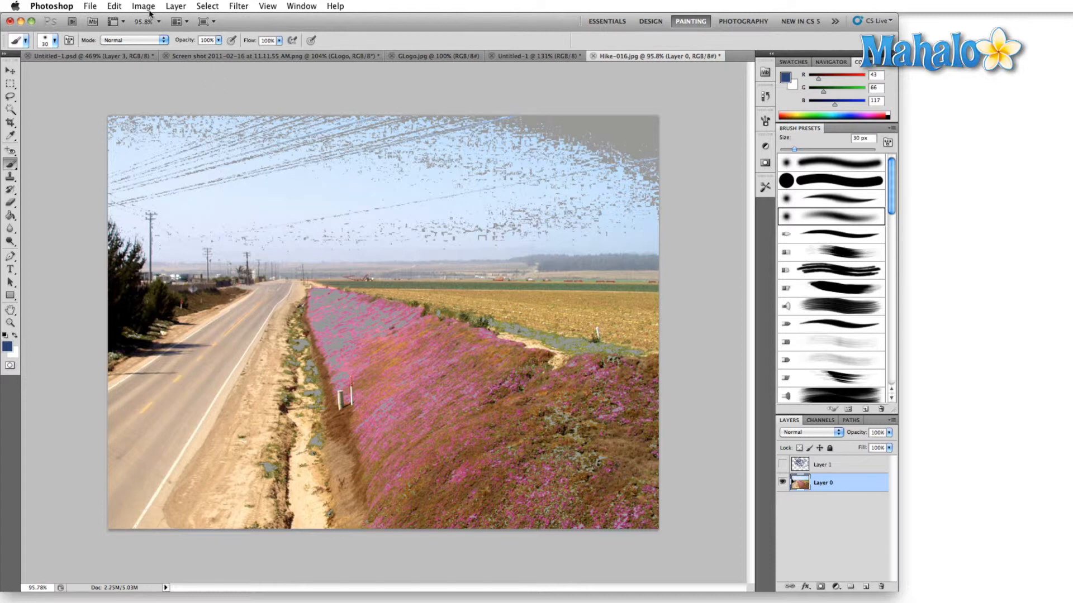
# Convert to Image > Mode > CMYK Color, choosing Don't Merge to keep layers
pyautogui.click(143, 6)
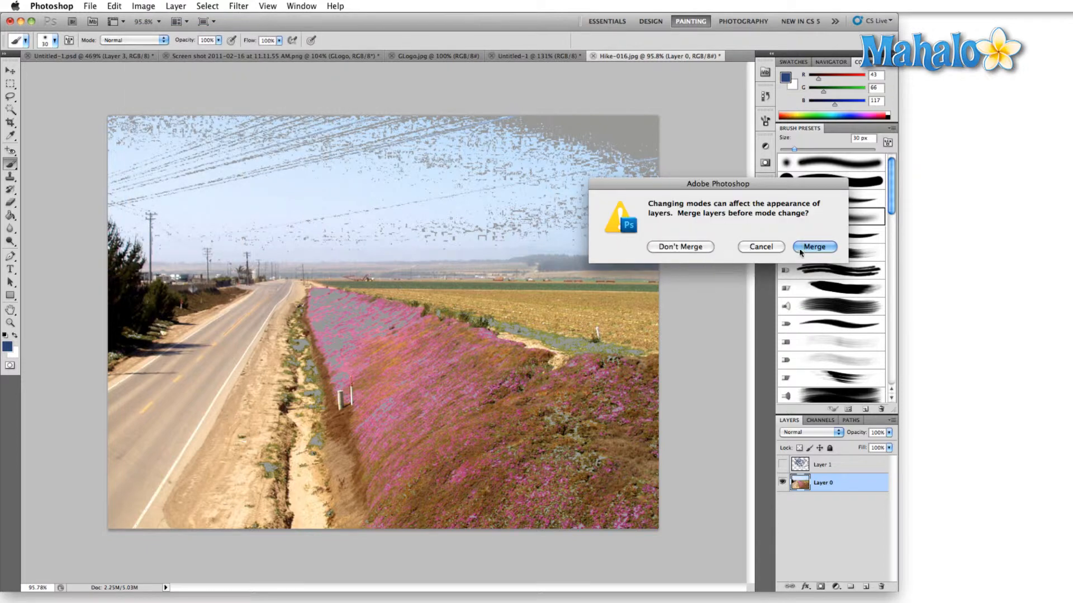
pyautogui.moveTo(679, 245)
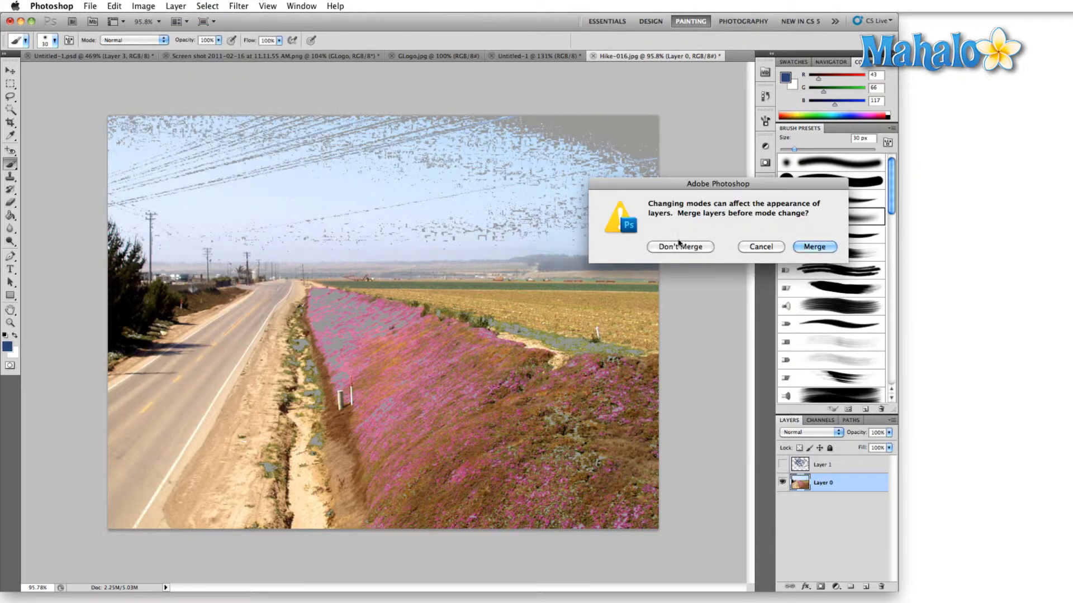
pyautogui.click(679, 246)
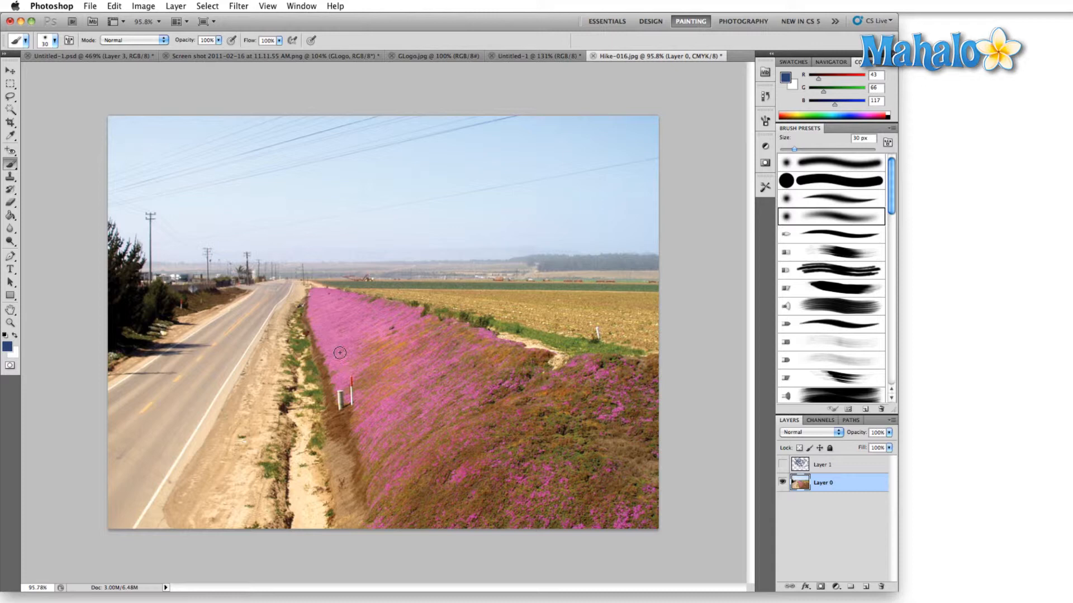
pyautogui.moveTo(358, 324)
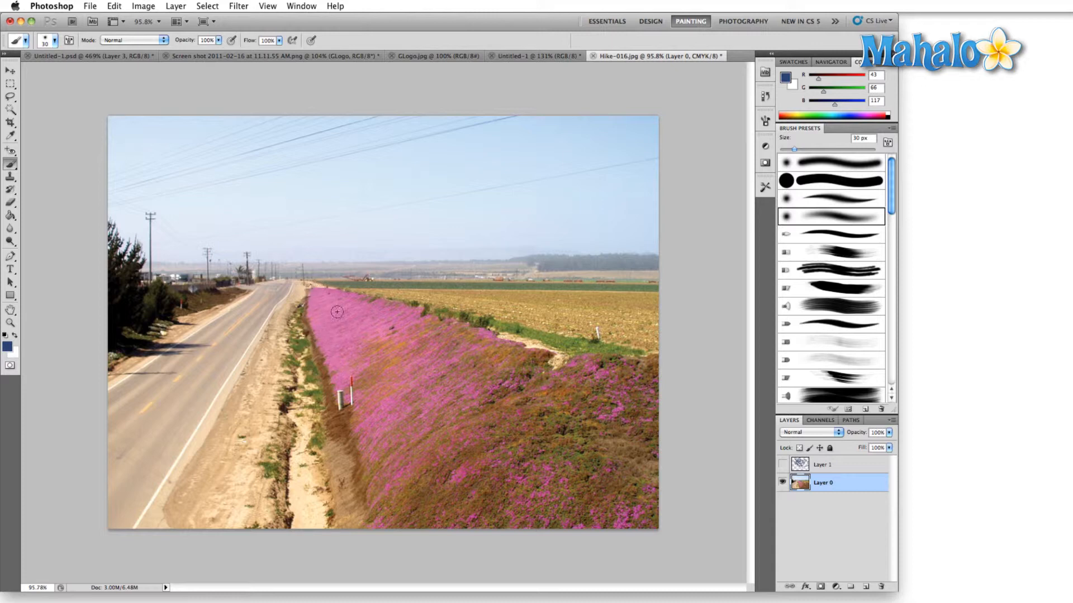
pyautogui.moveTo(348, 338)
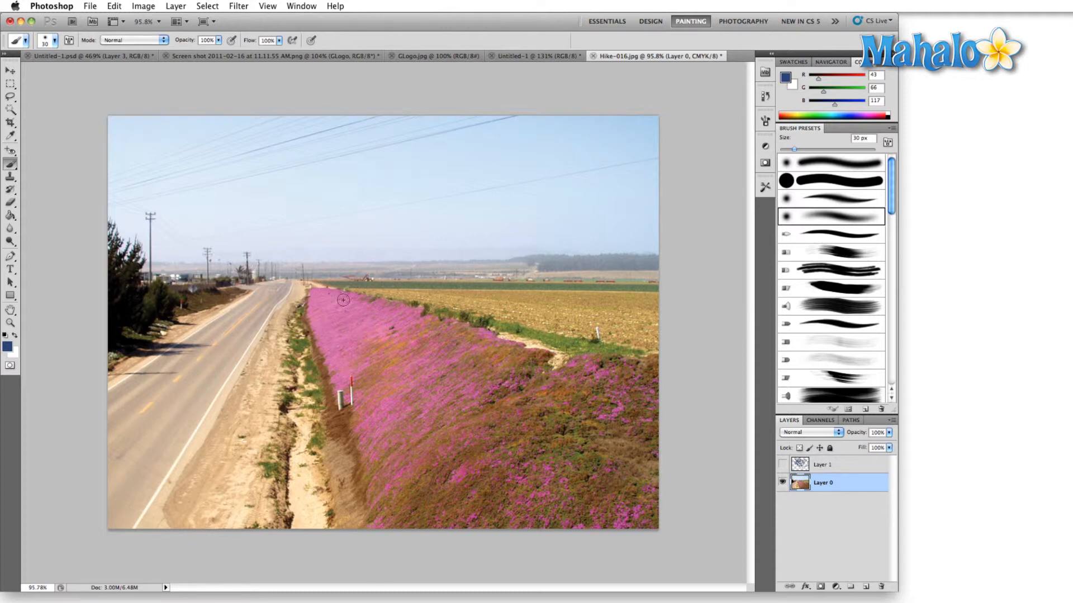
pyautogui.moveTo(596, 264)
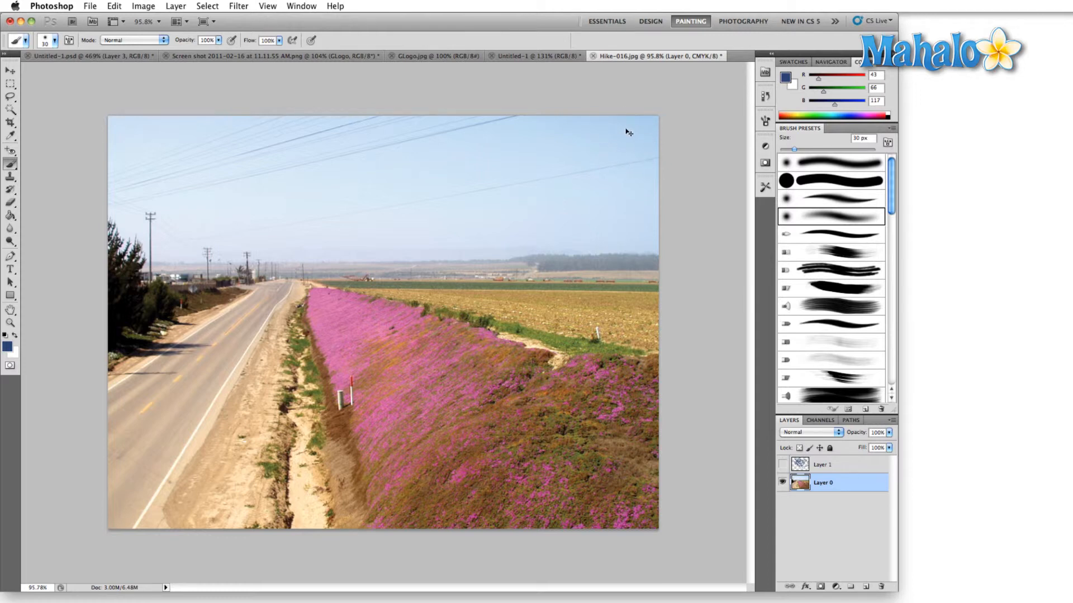
pyautogui.moveTo(647, 149)
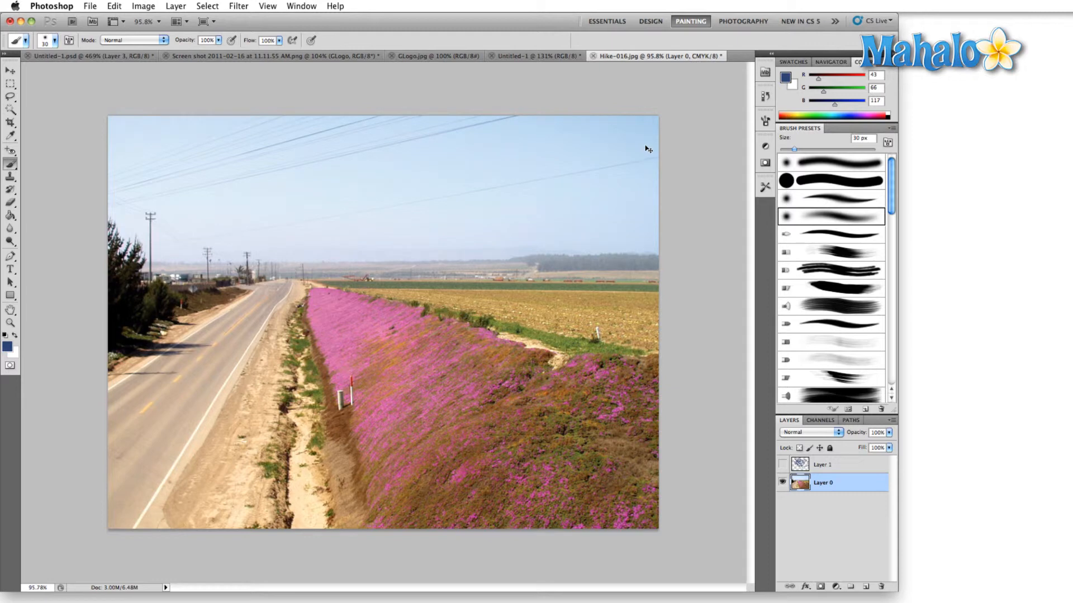